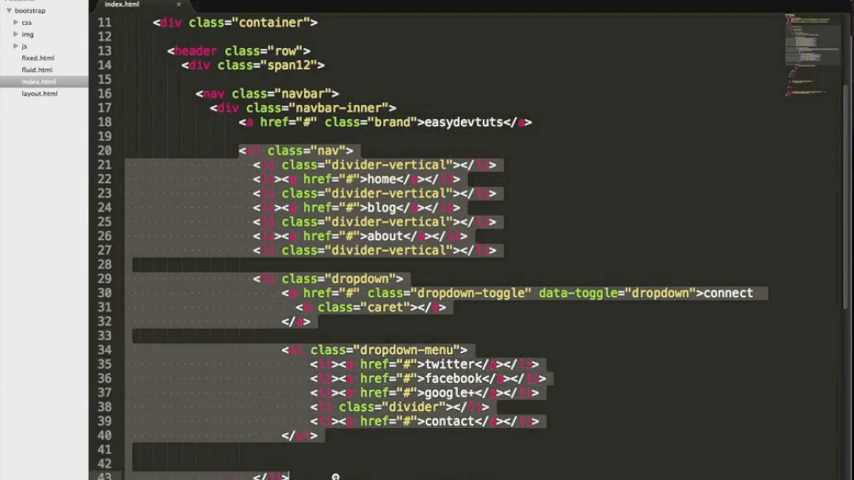
Step: Wrap the ul.nav list in a new <div class="nav-collapse collapse"> with its closing </div> after the list
{"action": "scroll", "scroll_direction": "down", "scroll_amount": 3}
{"action": "type", "text": "<div></div>"}
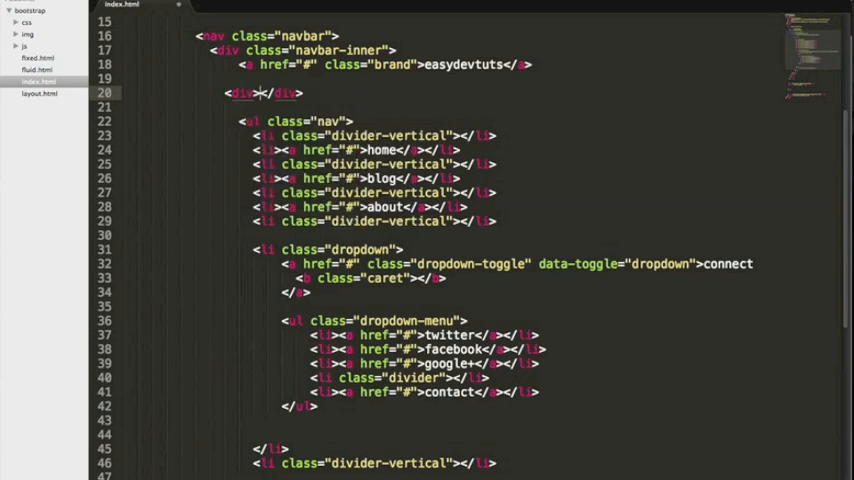
{"action": "type", "text": "class="}
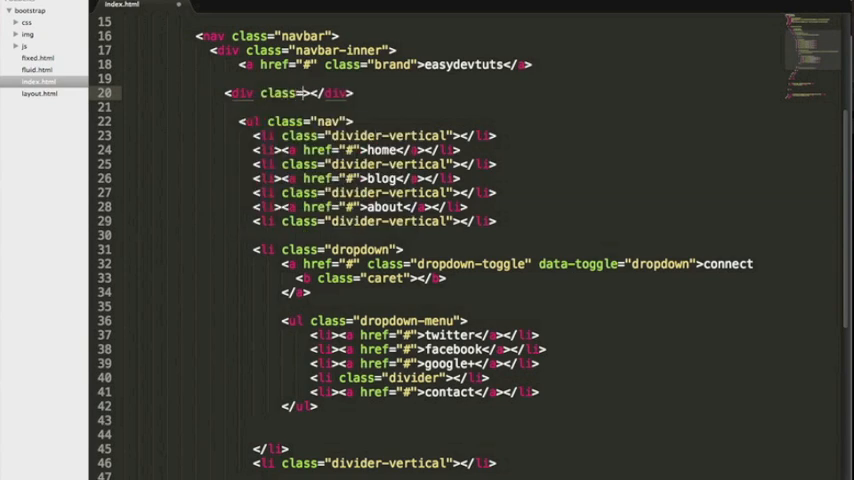
{"action": "type", "text": "nav-"}
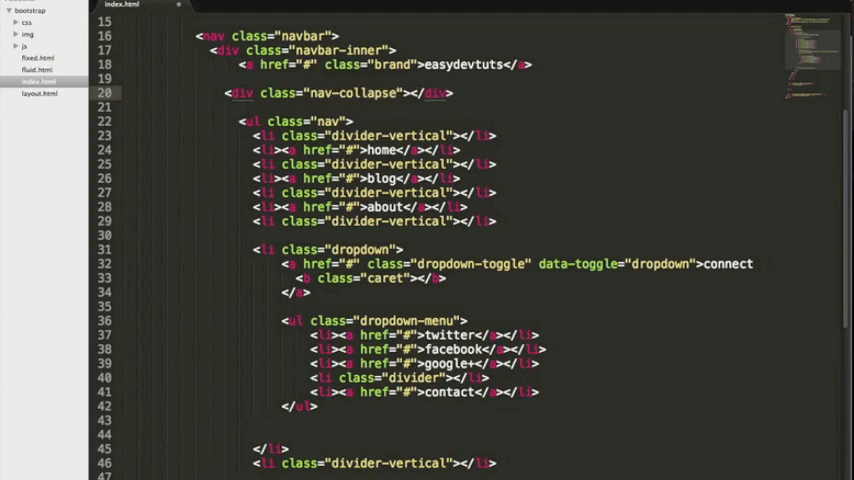
{"action": "type", "text": "coll"}
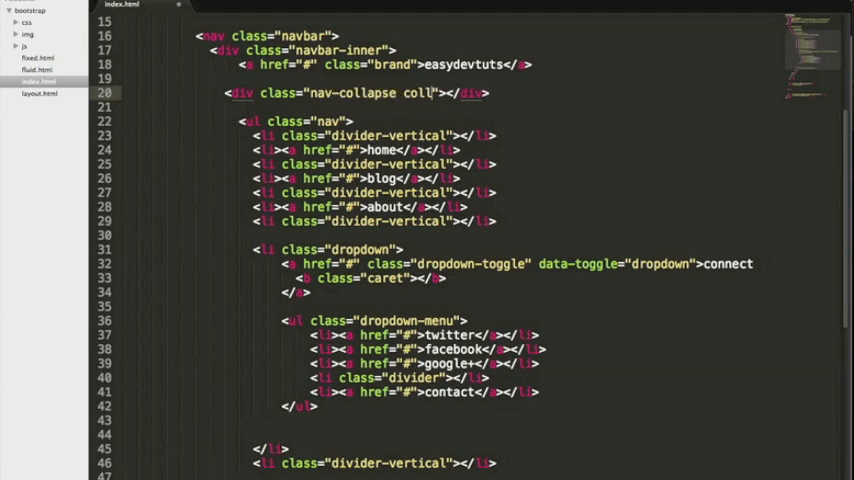
{"action": "type", "text": "apse"}
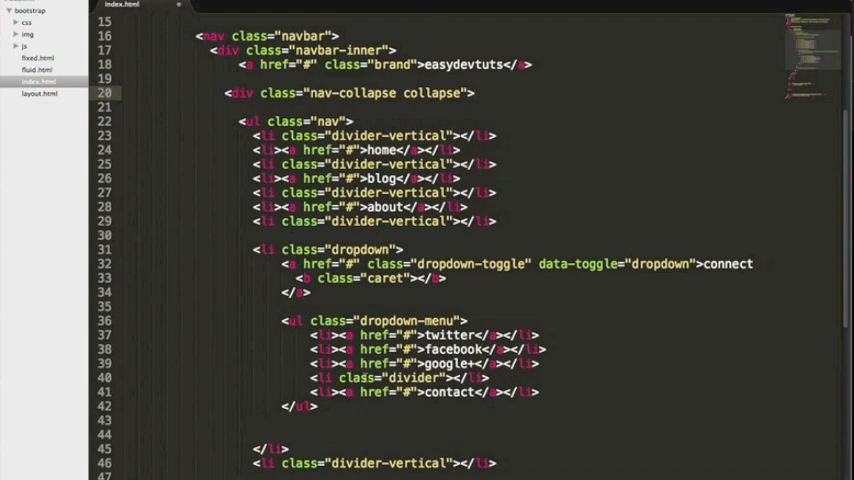
{"action": "scroll", "scroll_direction": "down", "scroll_amount": 3}
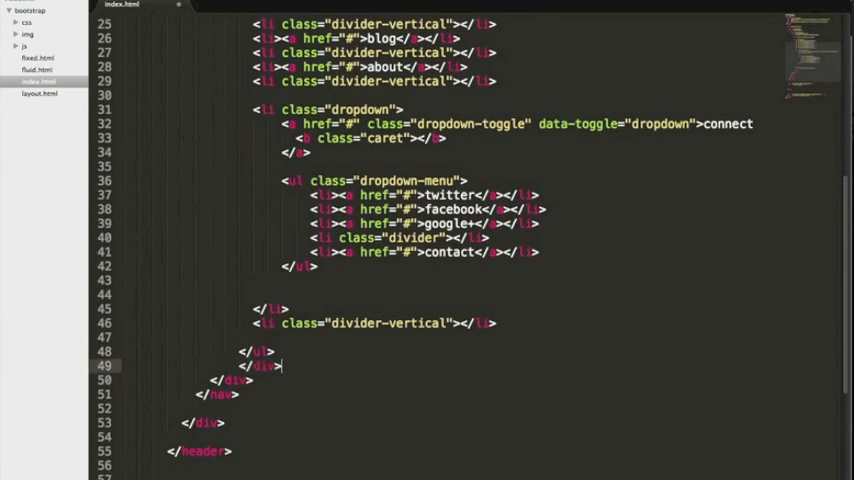
{"action": "scroll", "scroll_direction": "up", "scroll_amount": 3}
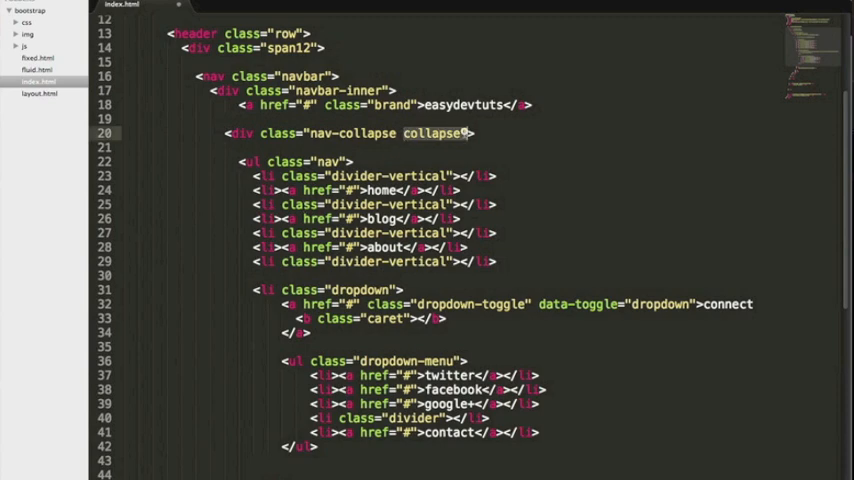
{"action": "double_click", "coordinate": [368, 132]}
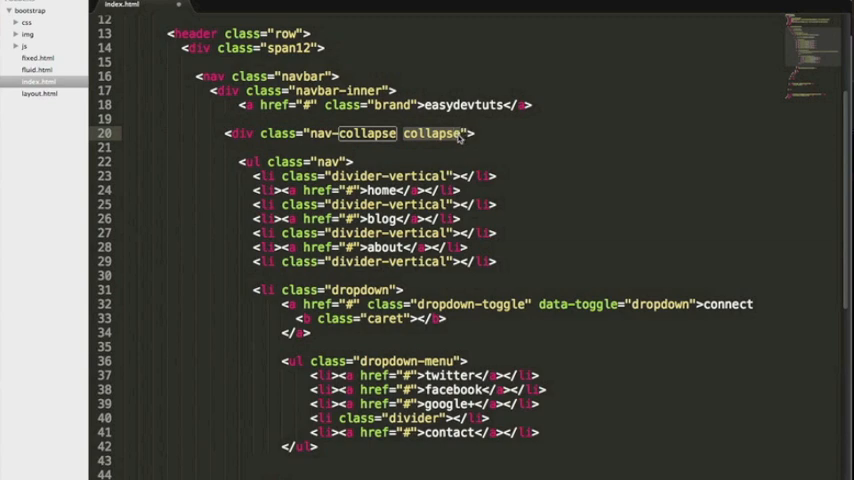
{"action": "mouse_move", "coordinate": [458, 138]}
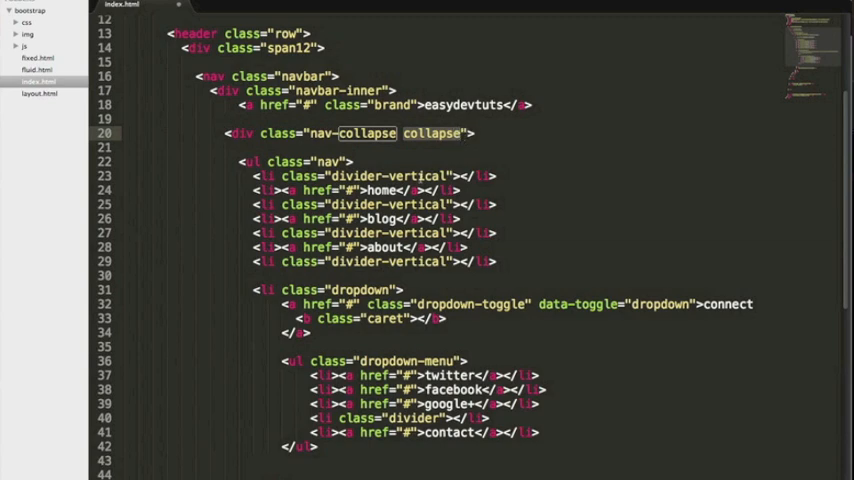
{"action": "scroll", "scroll_direction": "up", "scroll_amount": 3}
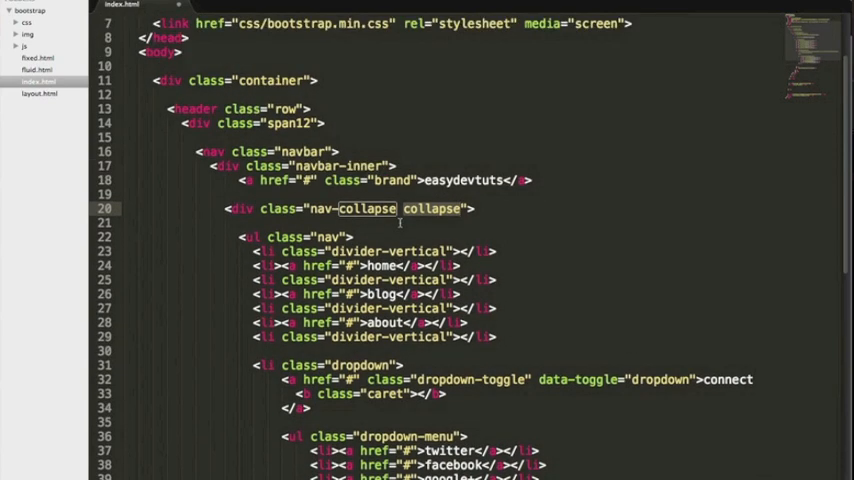
{"action": "scroll", "scroll_direction": "up", "scroll_amount": 3}
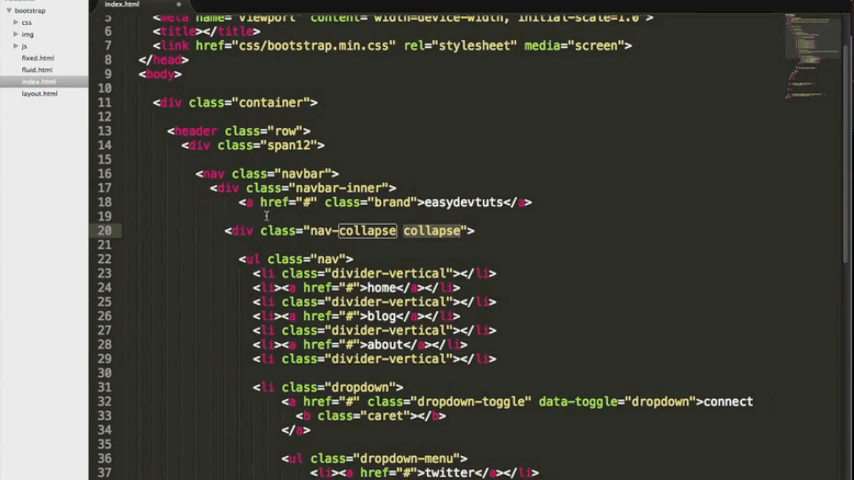
{"action": "scroll", "scroll_direction": "down", "scroll_amount": 3}
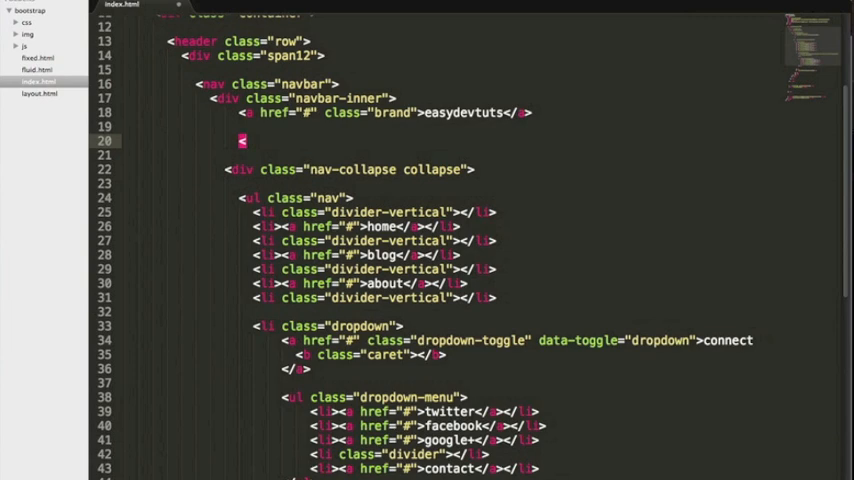
Step: Add an <a class="btn btn-navbar"> element above the nav-collapse div
{"action": "type", "text": "</a>"}
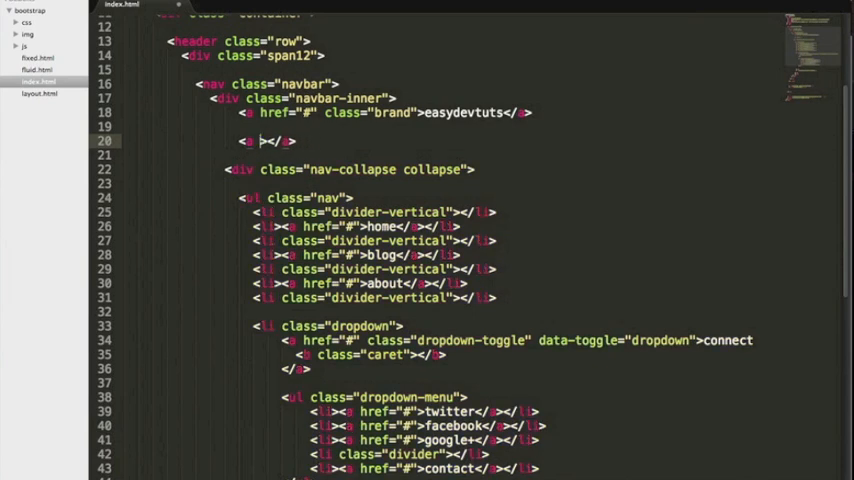
{"action": "type", "text": "class=\"\""}
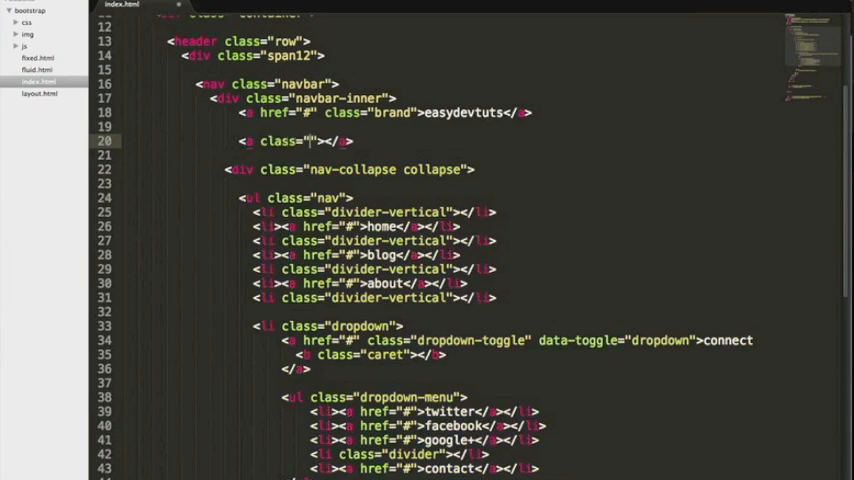
{"action": "type", "text": "btn btn-navbar"}
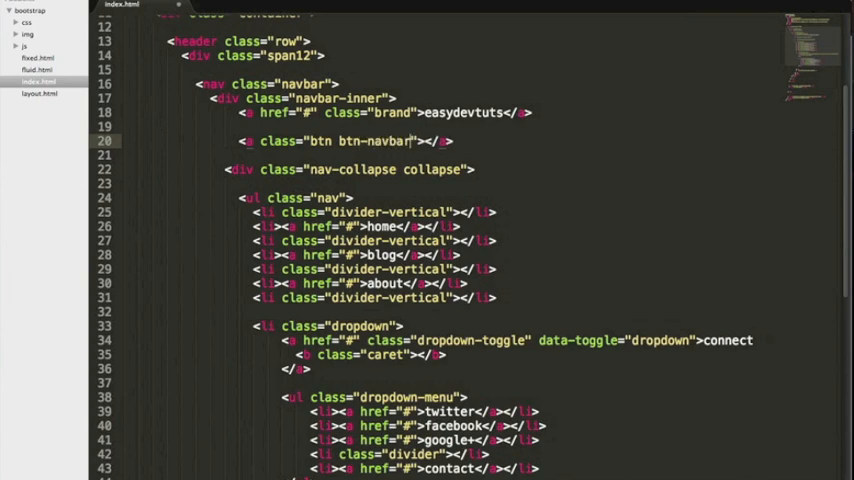
{"action": "key", "text": "Enter"}
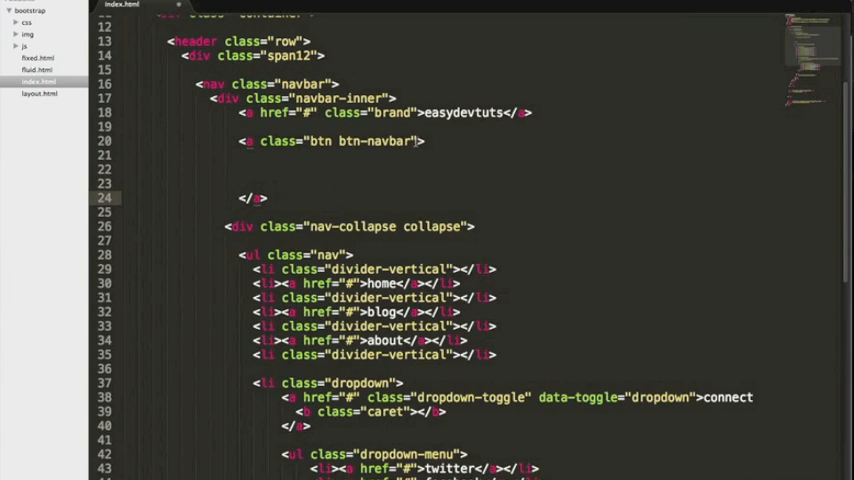
Step: Give the btn-navbar link data-toggle="collapse" and data-target=".nav-collapse" attributes
{"action": "type", "text": "data-"}
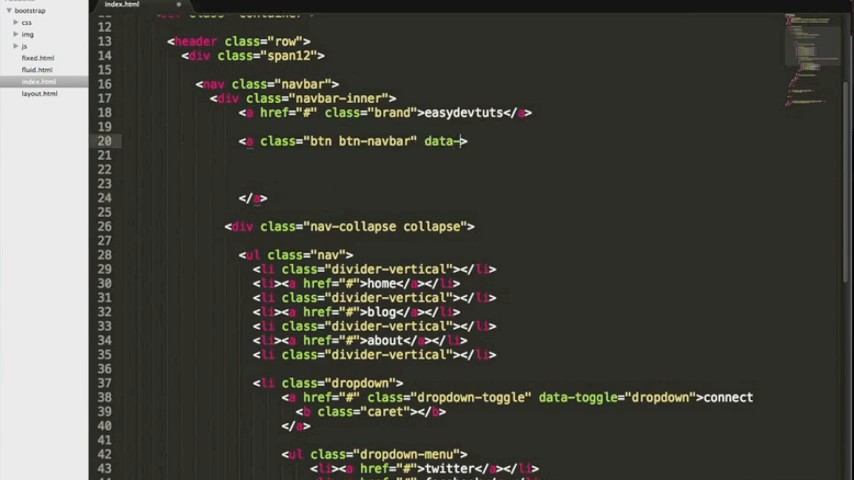
{"action": "type", "text": "toggle=\""}
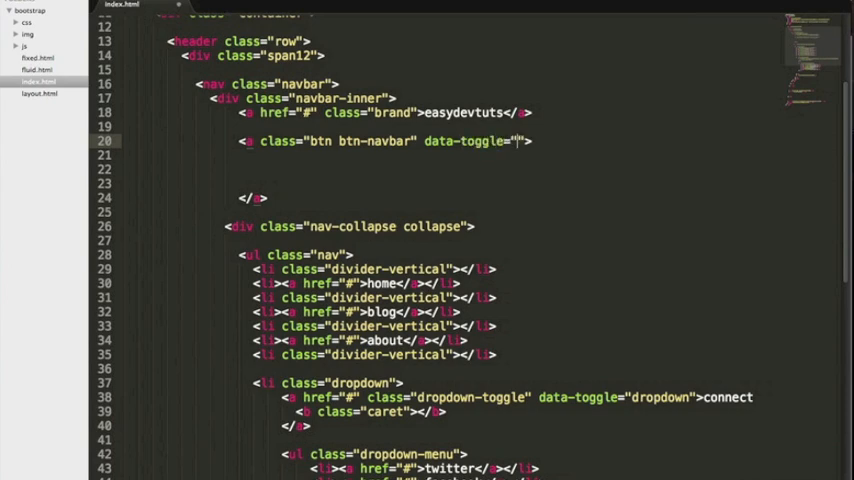
{"action": "type", "text": "collpase"}
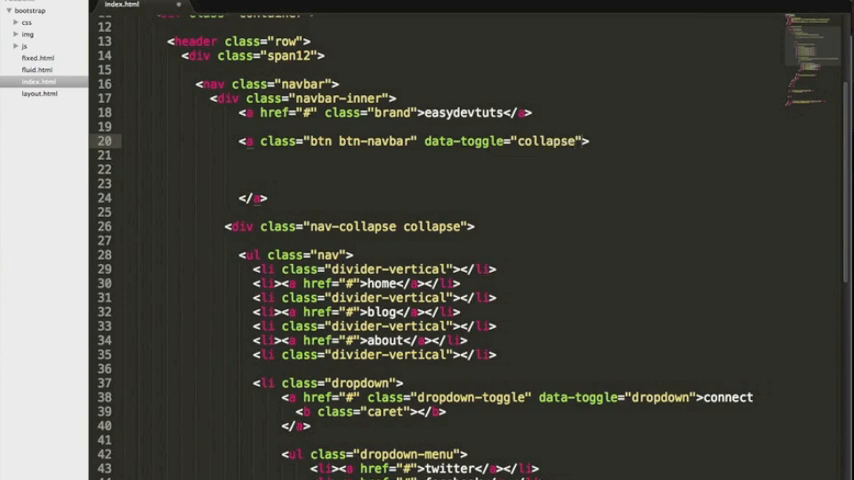
{"action": "type", "text": "data-target=\""}
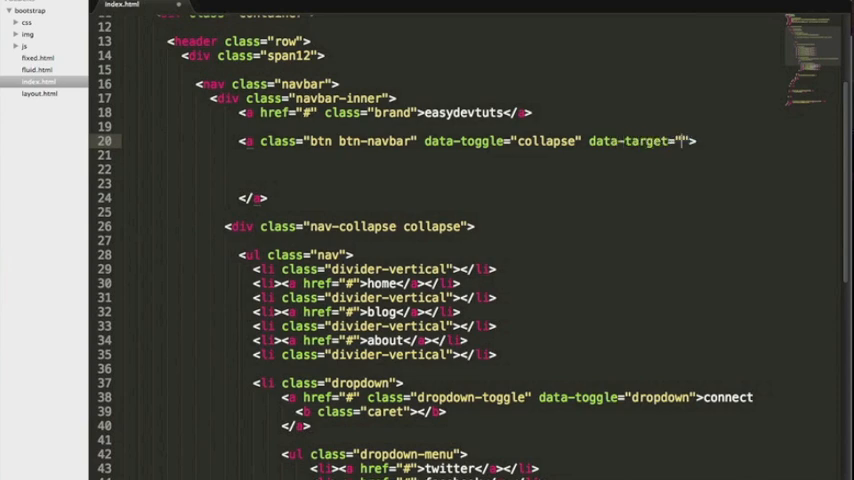
{"action": "type", "text": ".nav-collapse"}
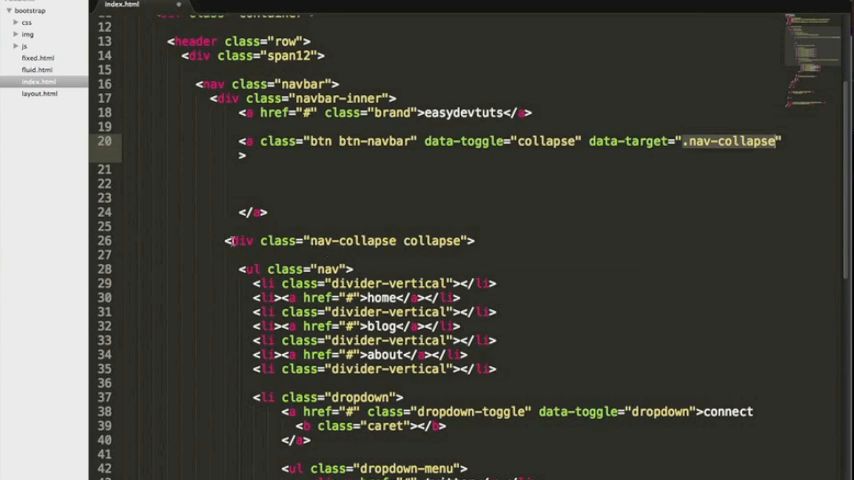
Step: Fill the btn-navbar link with three <span class="icon-bar"></span> elements and save index.html
{"action": "scroll", "scroll_direction": "down", "scroll_amount": 3}
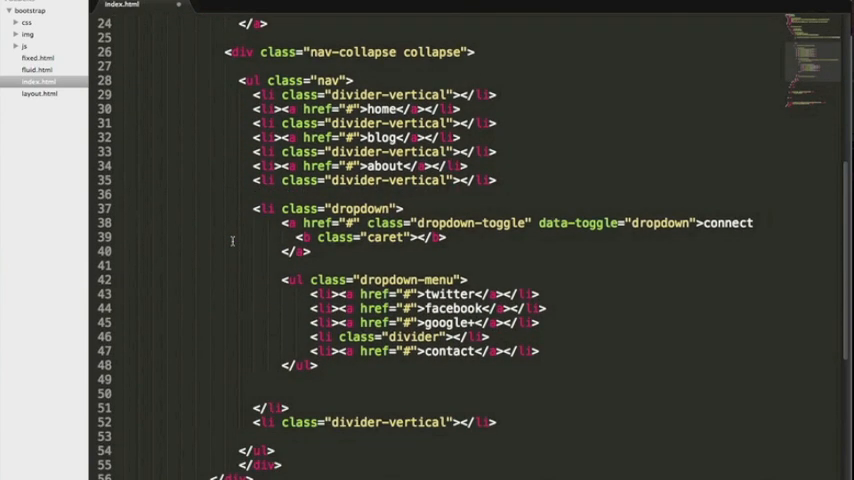
{"action": "scroll", "scroll_direction": "up", "scroll_amount": 3}
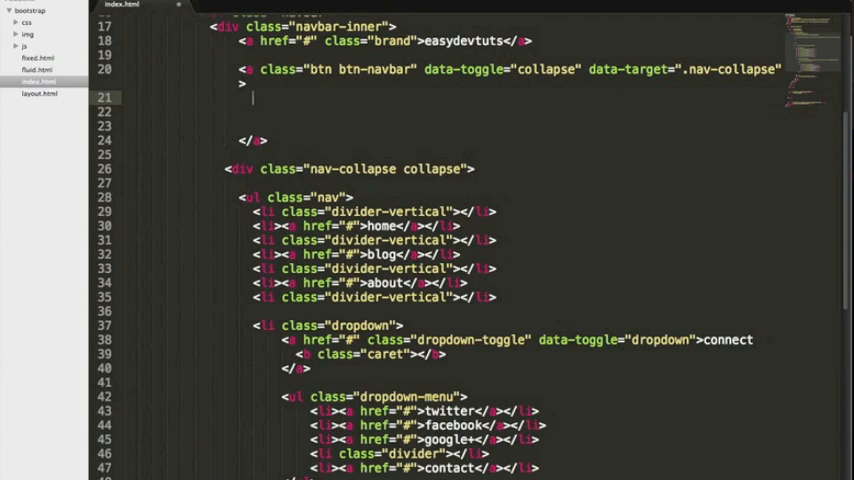
{"action": "type", "text": "span class"}
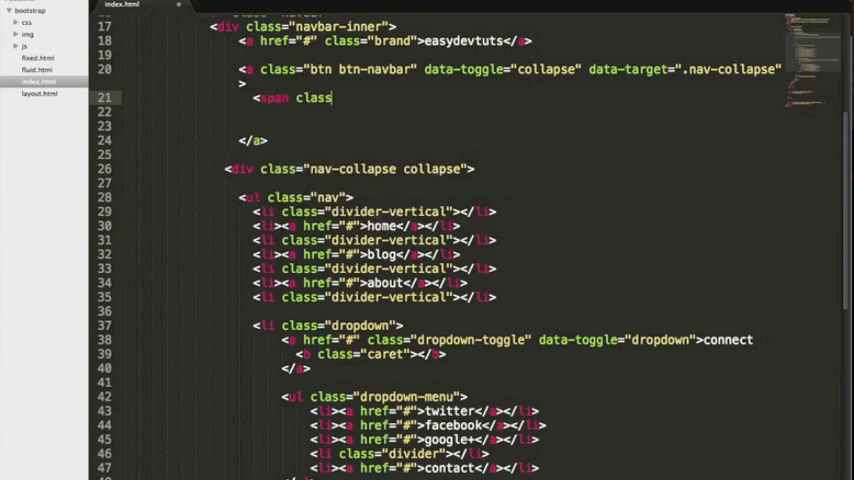
{"action": "type", "text": "\"\""}
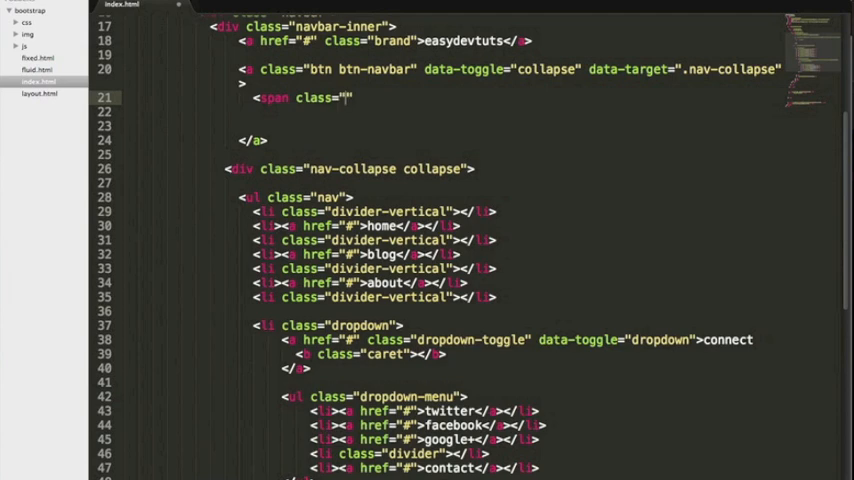
{"action": "type", "text": "icon-"}
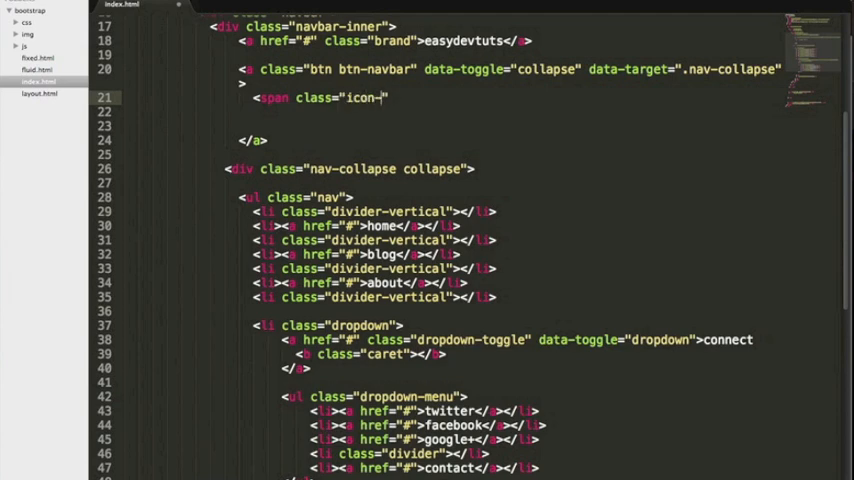
{"action": "type", "text": "bar"}
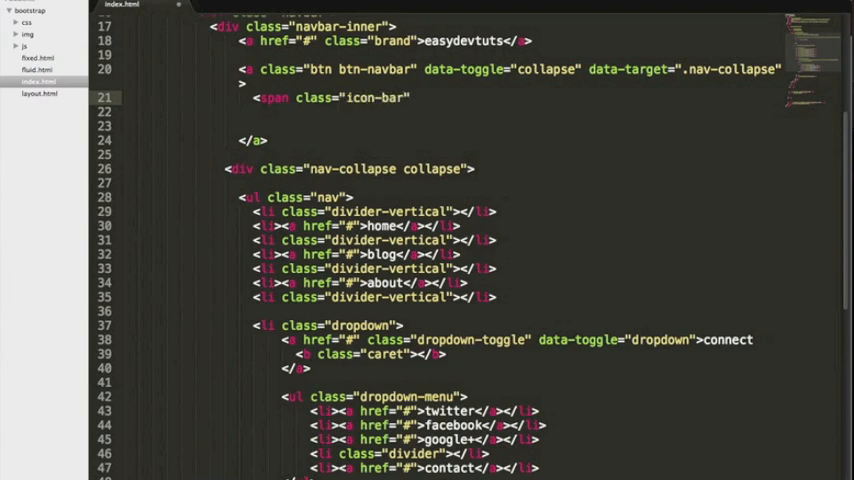
{"action": "type", "text": "</span>"}
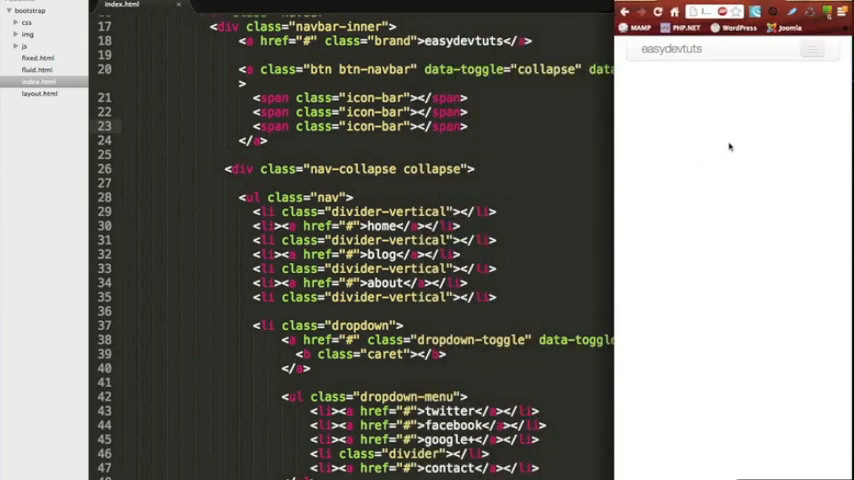
Step: Expand the collapsed navbar via the three-bar toggle to show home, blog, about, connect, then widen the window
{"action": "left_click", "coordinate": [812, 52]}
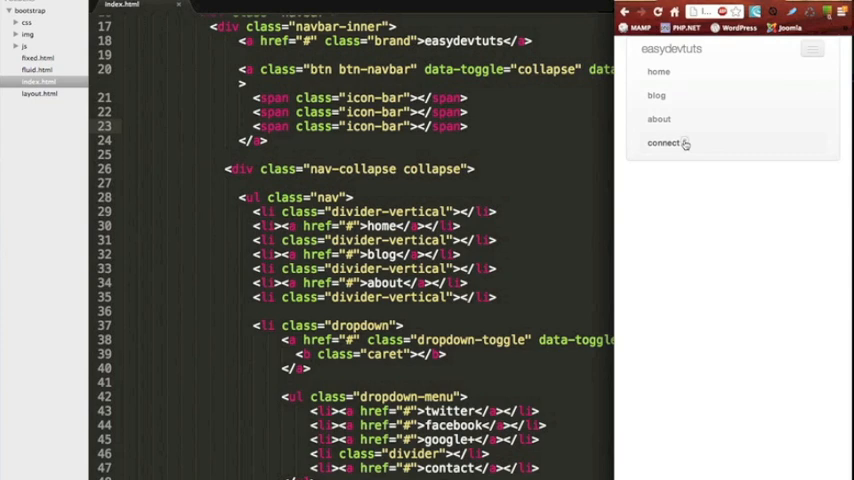
{"action": "left_click", "coordinate": [664, 144]}
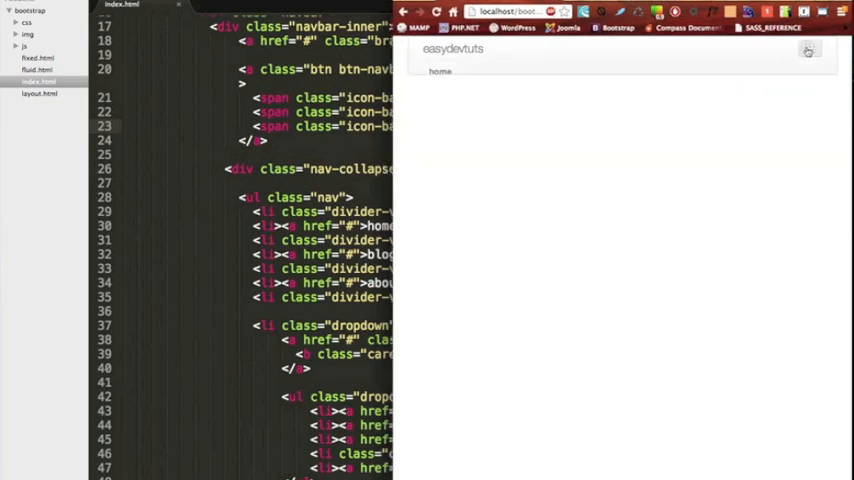
{"action": "left_click", "coordinate": [808, 52]}
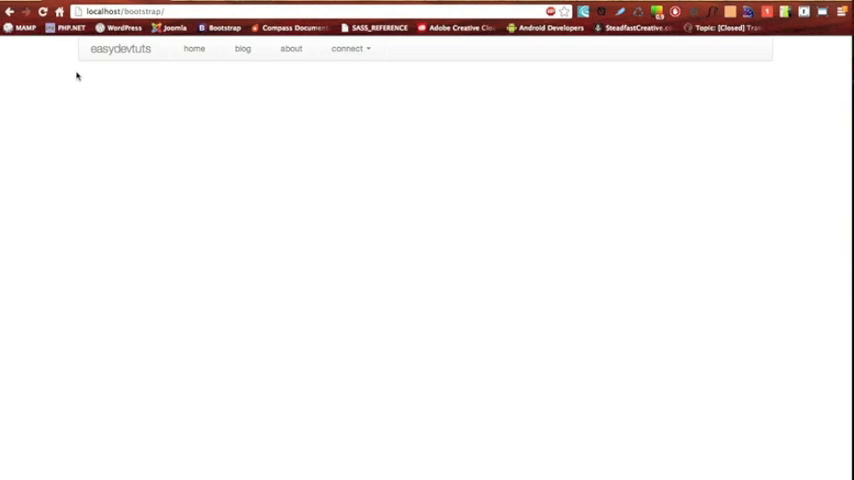
{"action": "mouse_move", "coordinate": [282, 80]}
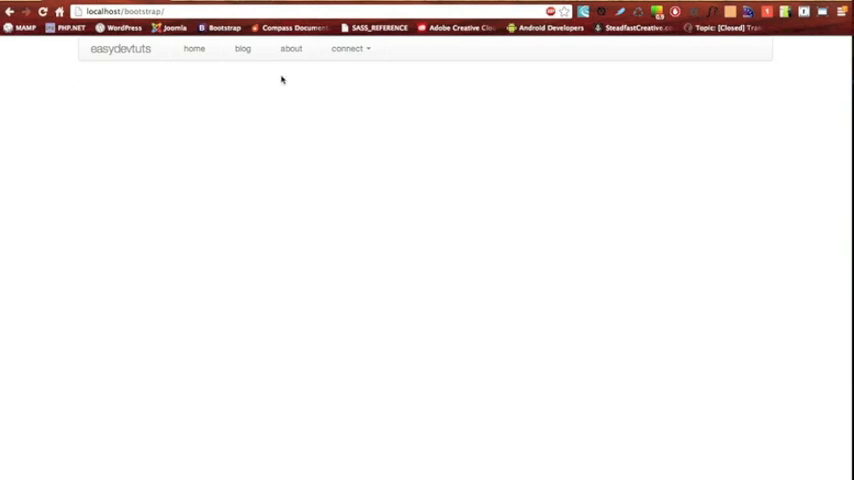